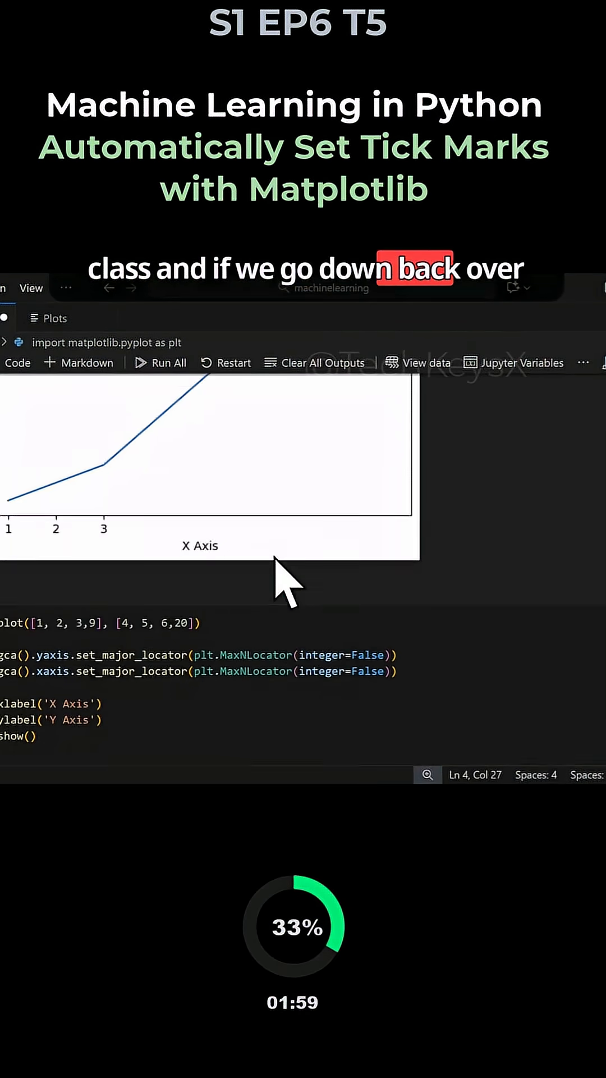
Change the yaxis set_major_locator argument from integer=False to integer=True
scroll(down, 3)
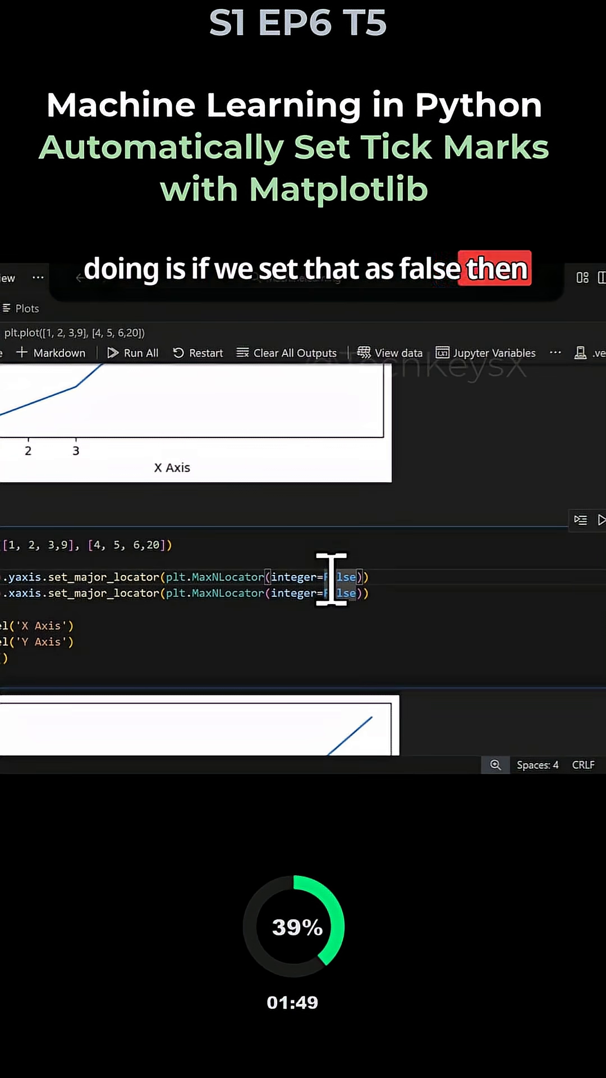
text(t.gca()
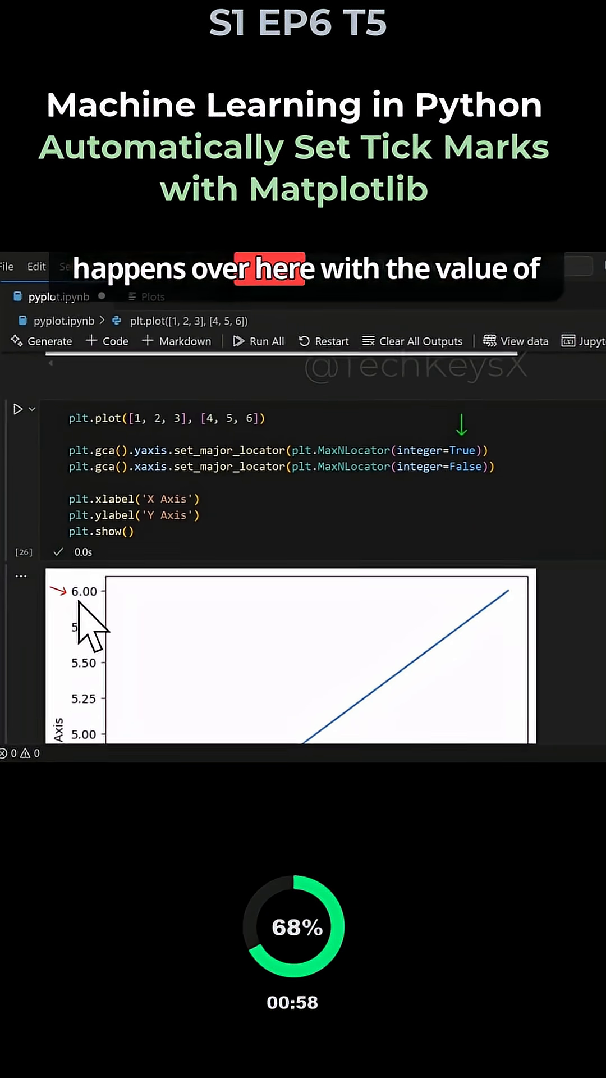
Re-execute the cell and check the redrawn plot shows whole-number y-axis ticks
click(41, 470)
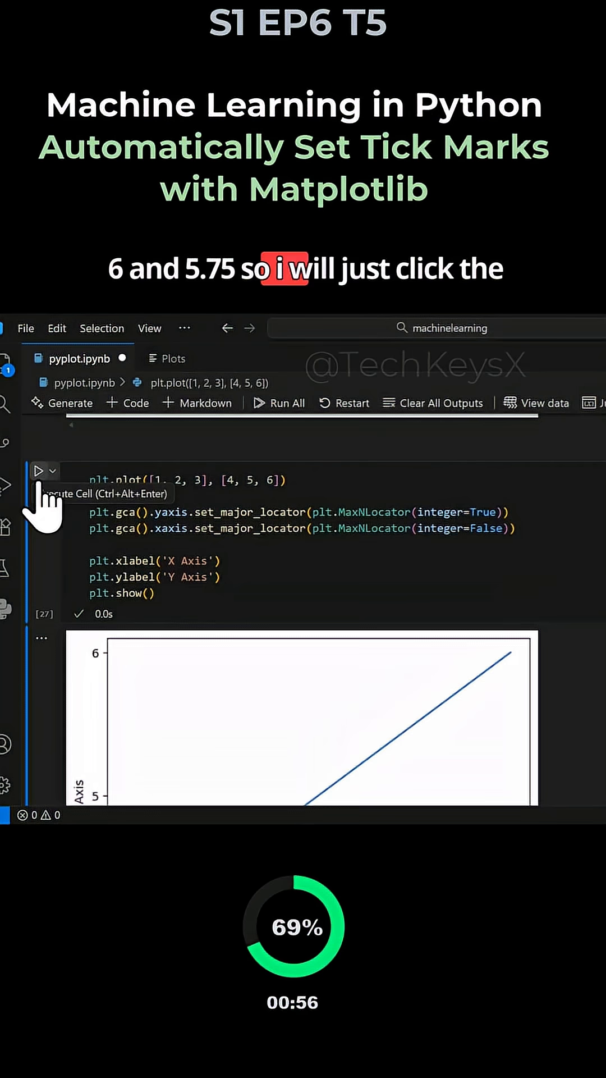
click(41, 471)
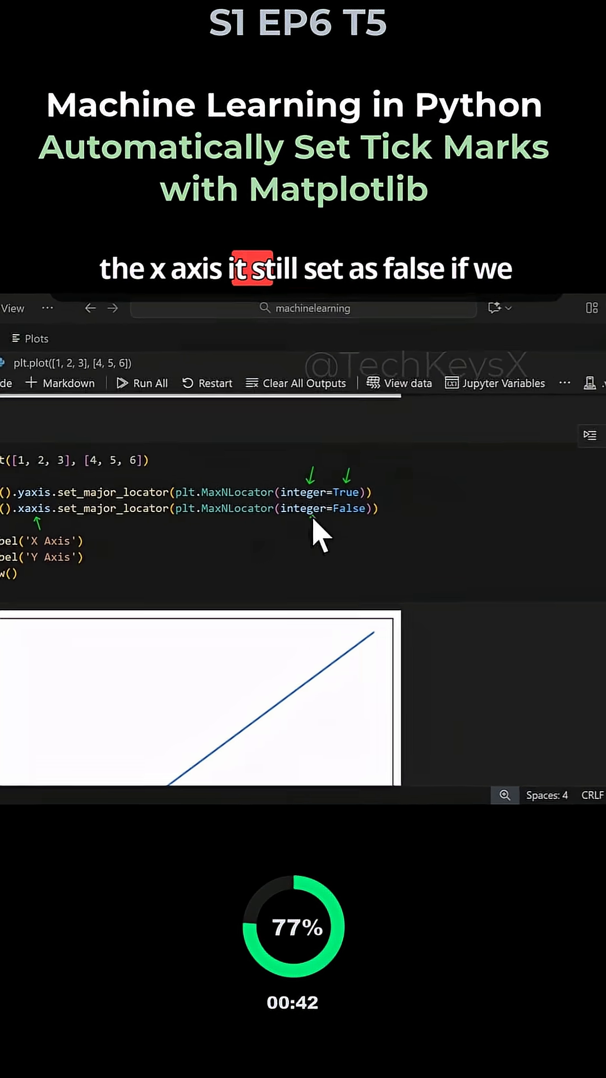
scroll(down, 3)
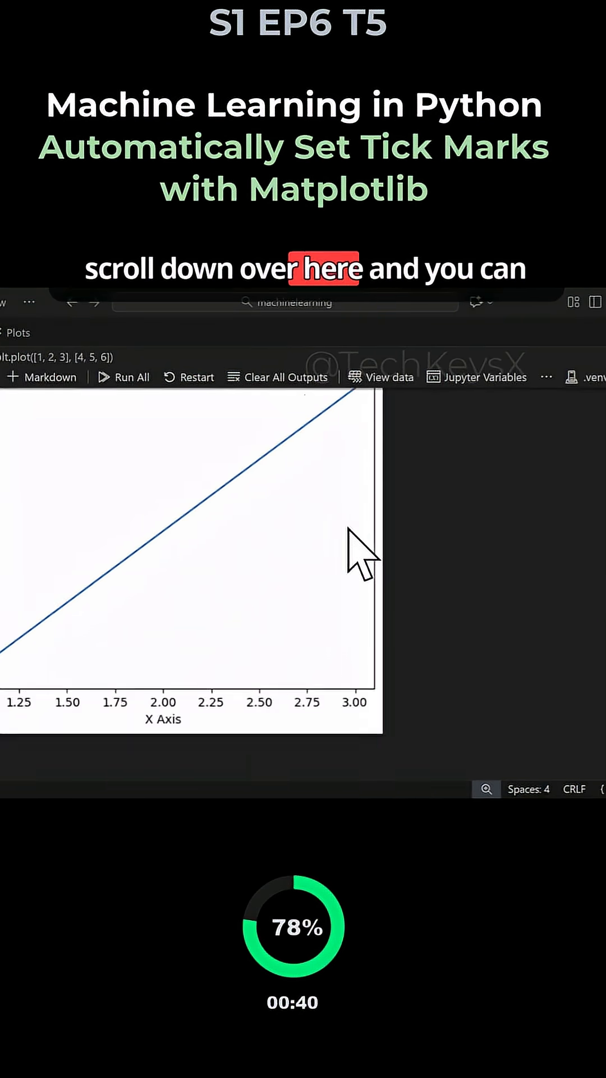
scroll(down, 3)
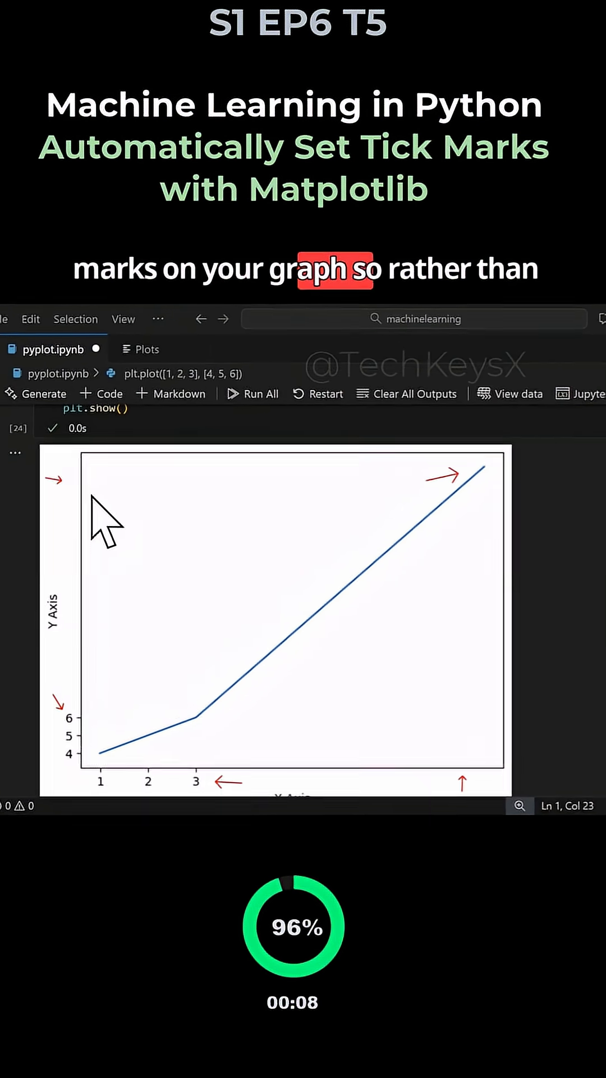
scroll(down, 3)
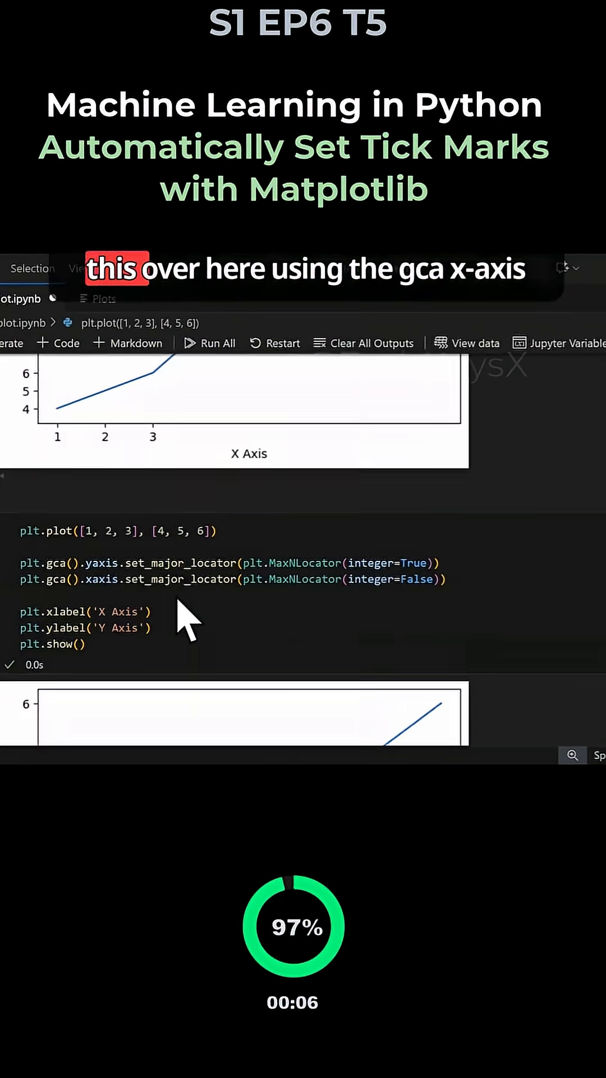